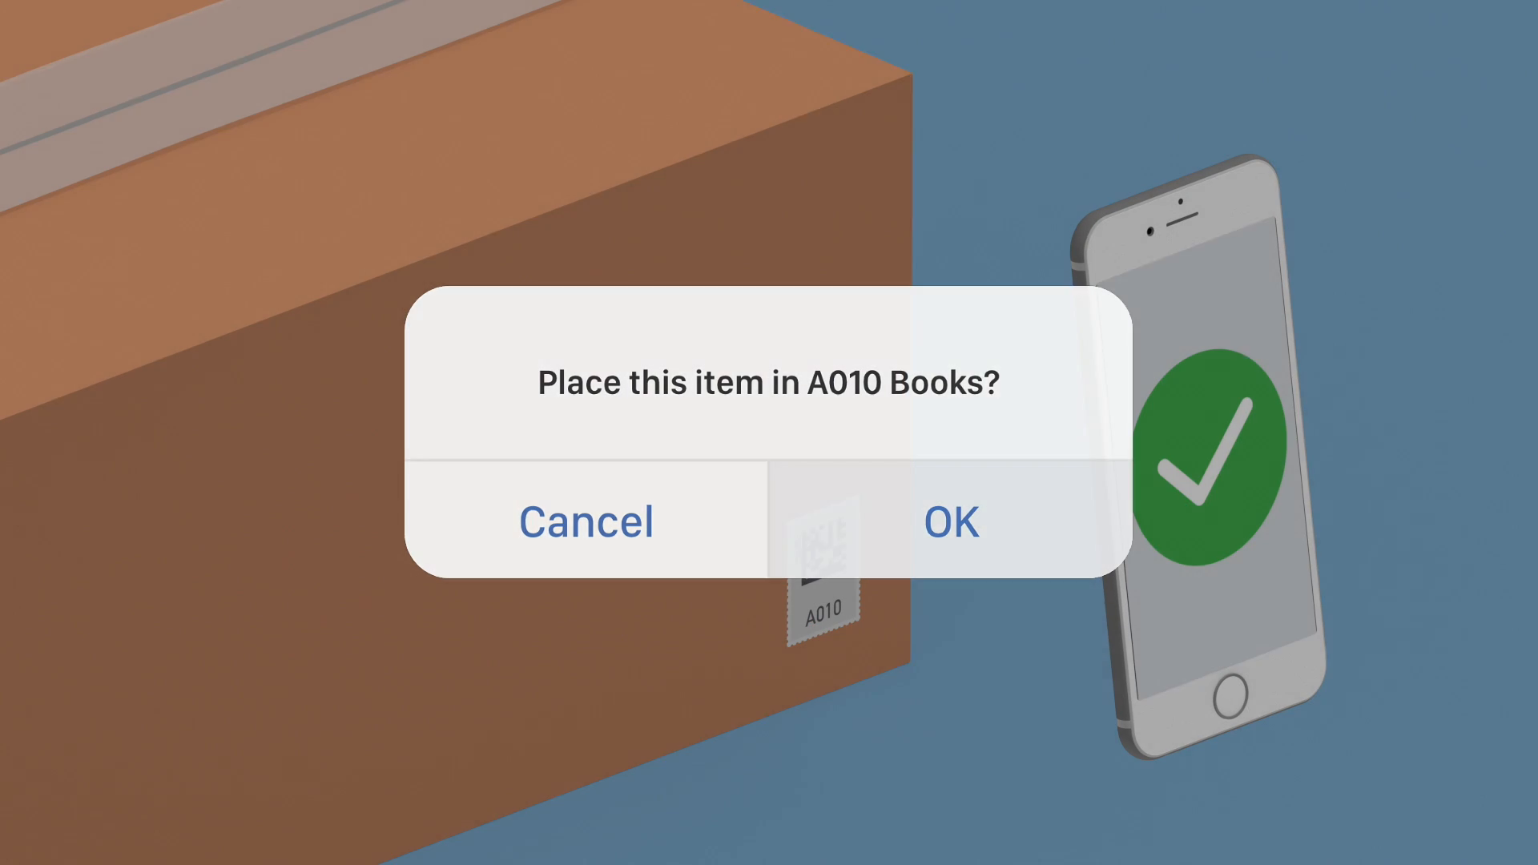
- Confirm placing the scanned item in box A010 Books
{"action": "left_click", "coordinate": [948, 521]}
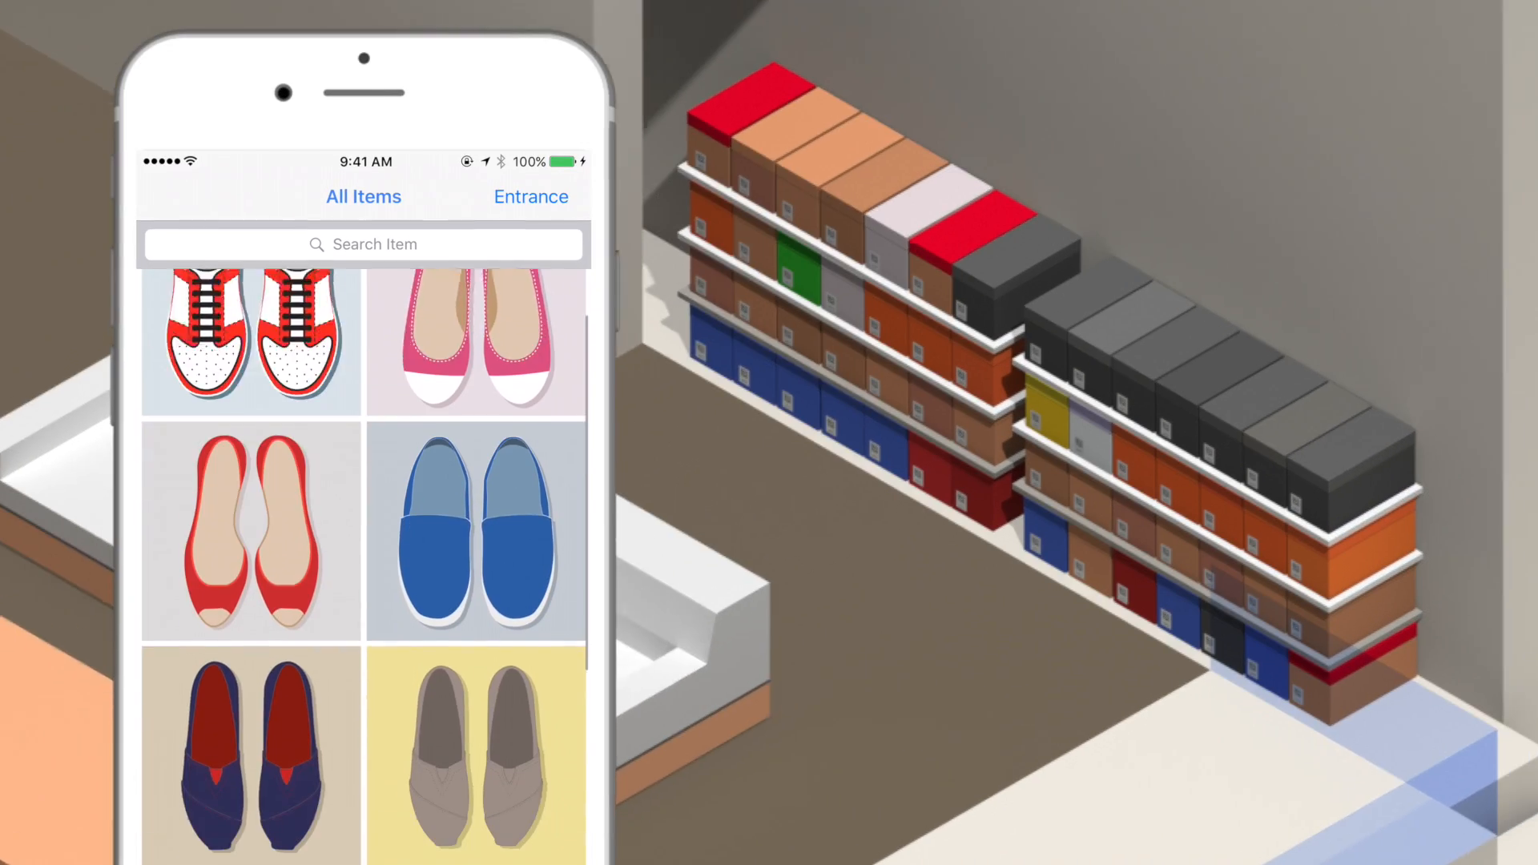
- Scroll the All Items gallery and show the red Chuck Taylor (A003) item card
{"action": "scroll", "scroll_direction": "down", "scroll_amount": 3}
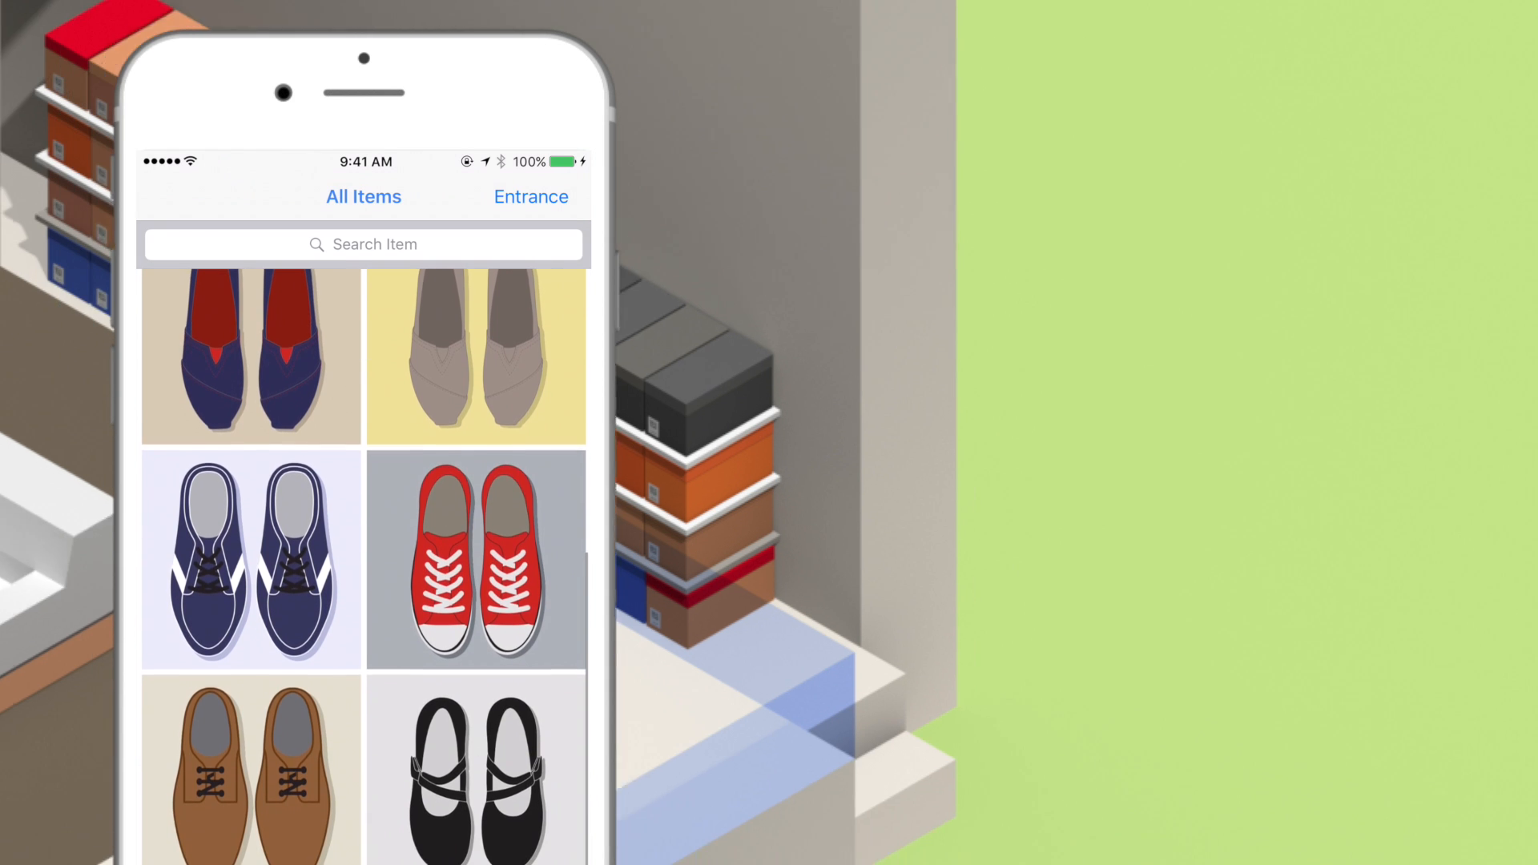
{"action": "left_click", "coordinate": [476, 560]}
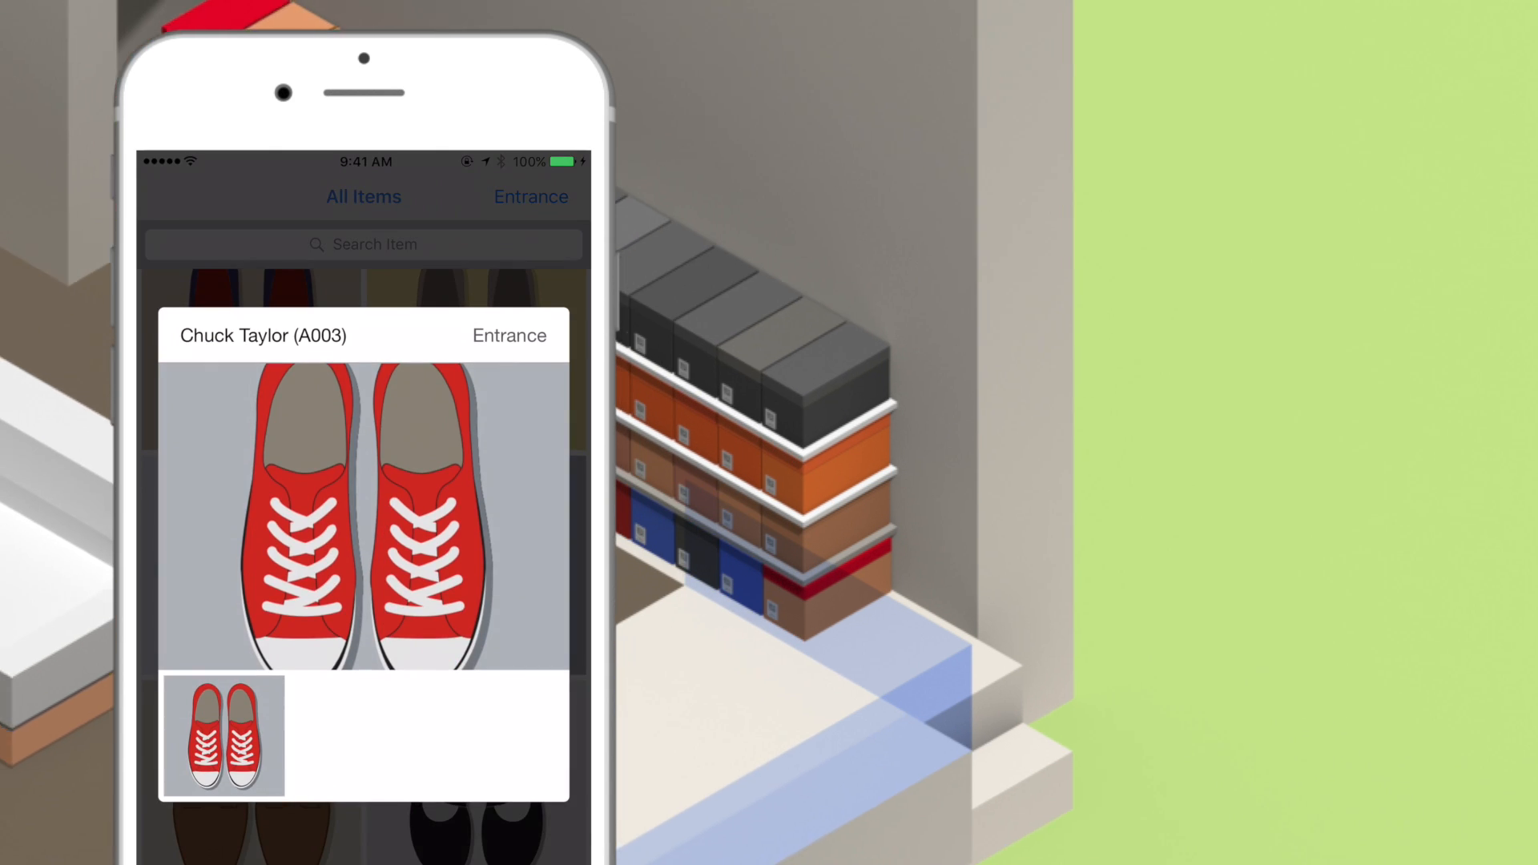